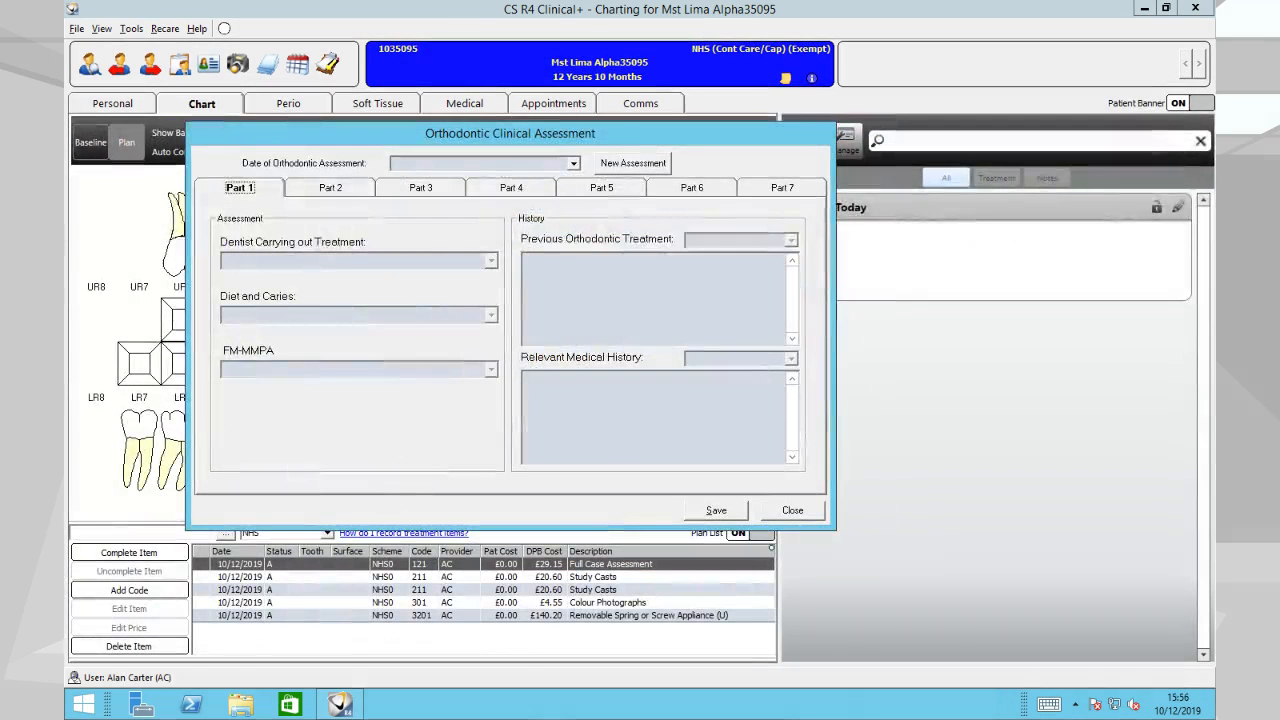
# Step: Review assessment Parts 2 through 7: medical, crowding/spacing, incisal relationship, displacement, overjet/overbite/crossbite, and final section
pyautogui.click(330, 188)
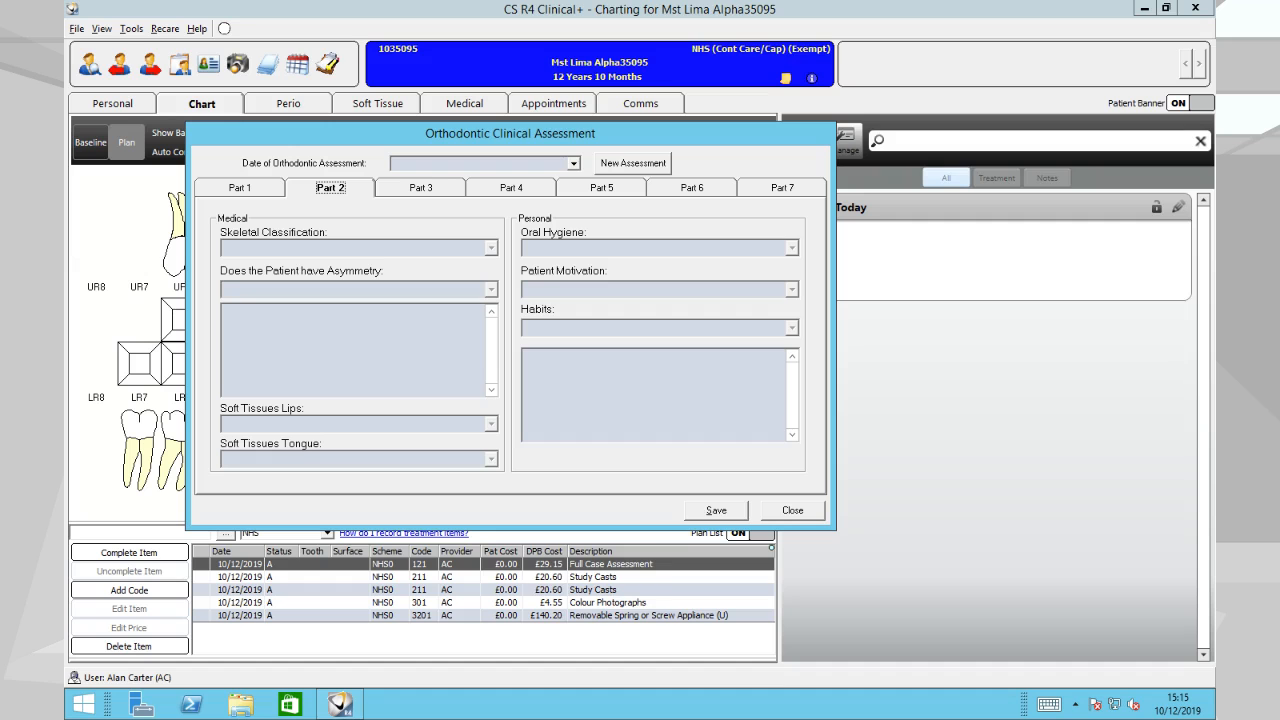
pyautogui.click(420, 188)
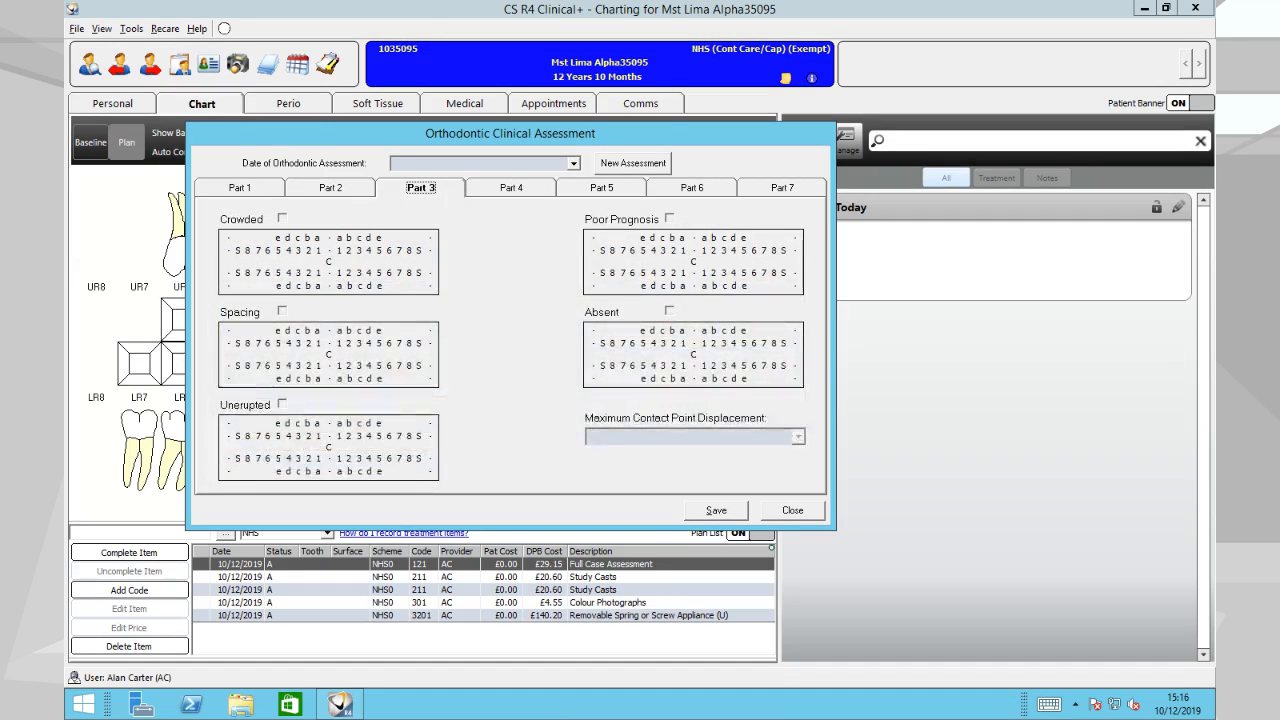
pyautogui.click(510, 188)
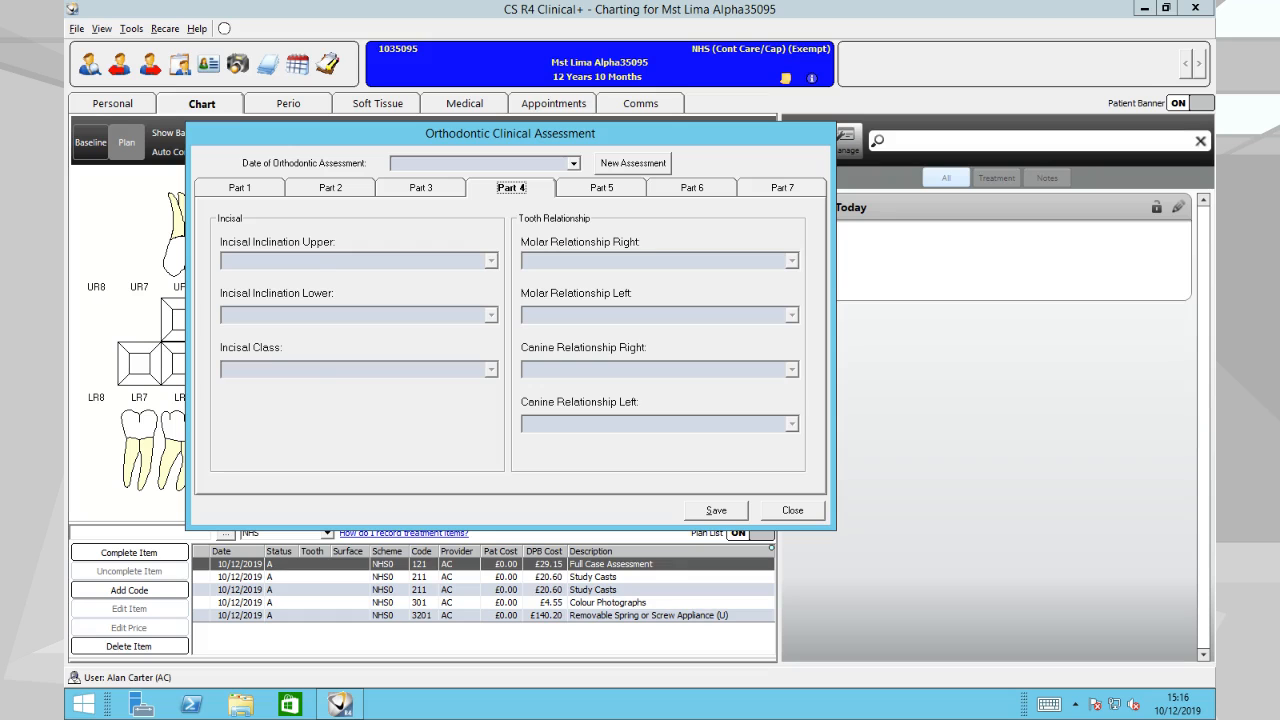
pyautogui.click(600, 188)
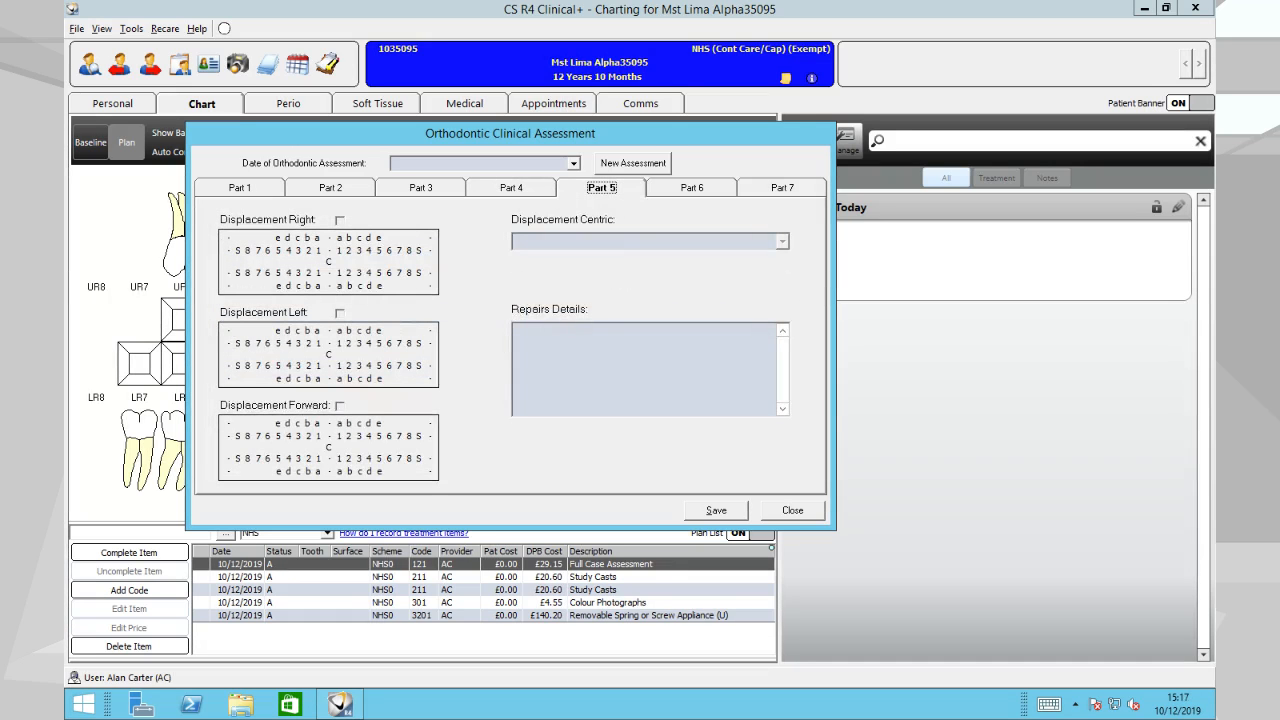
pyautogui.click(692, 188)
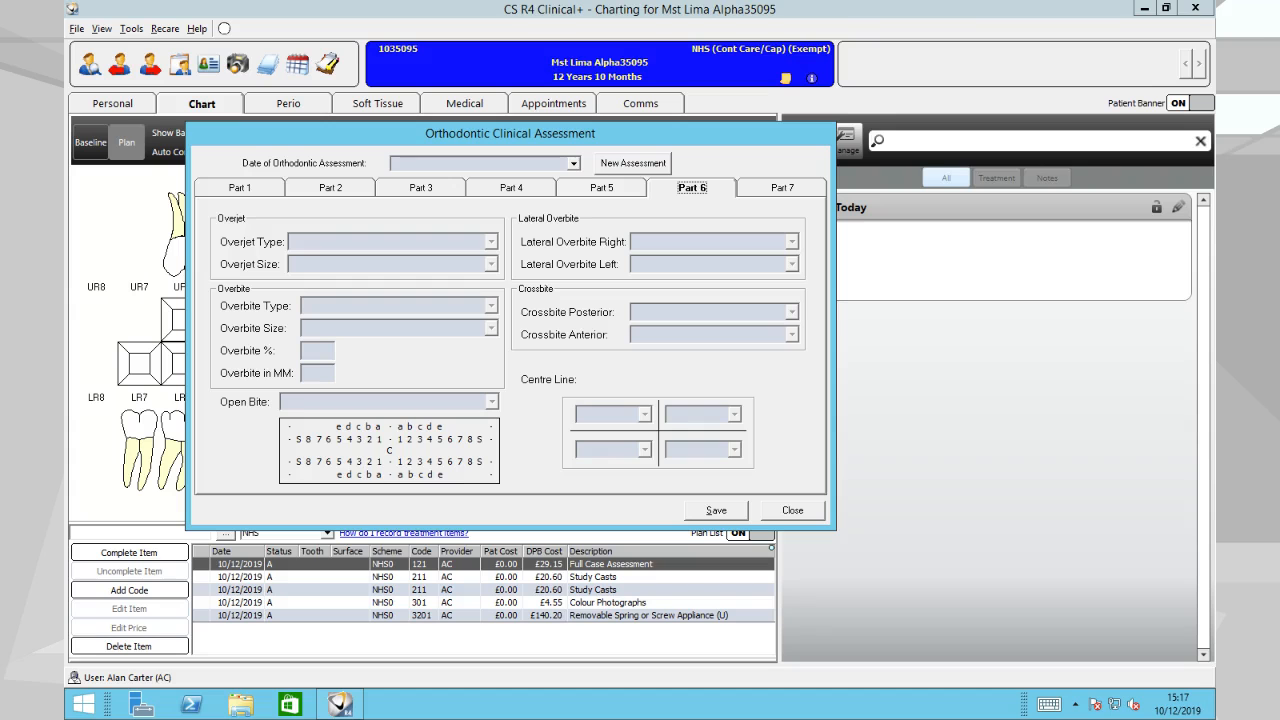
pyautogui.click(780, 188)
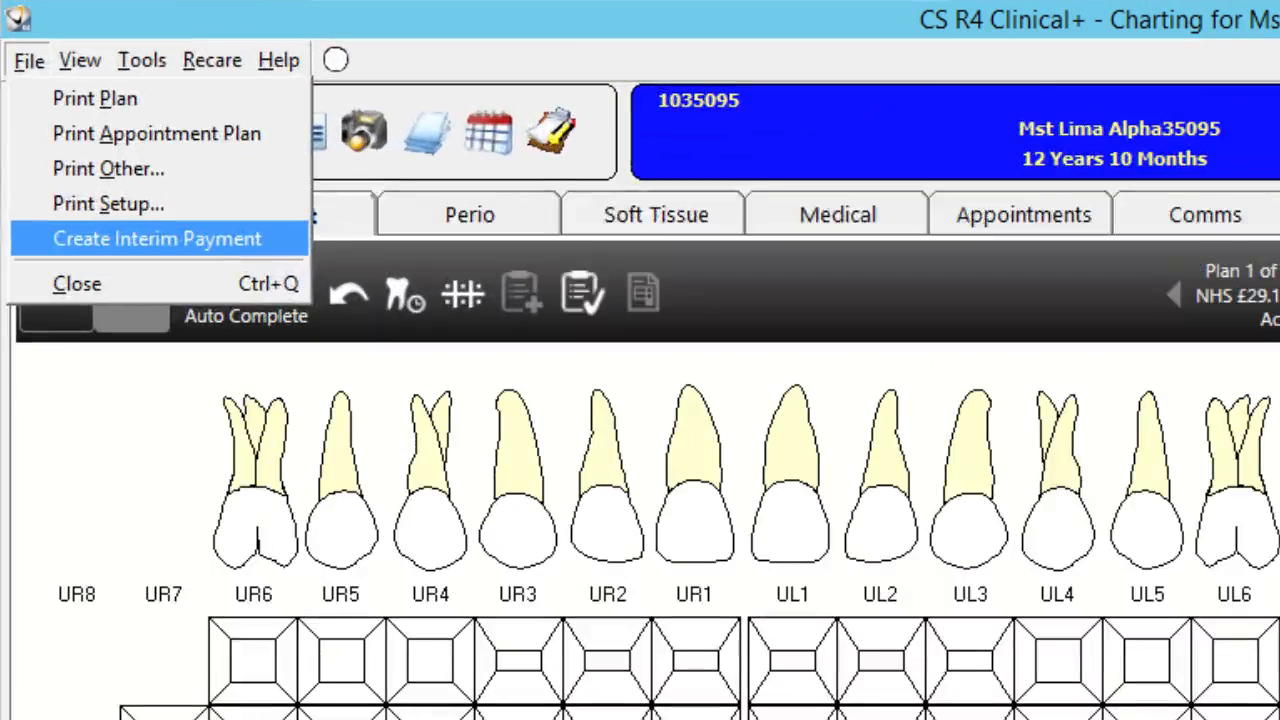
# Step: Create an interim payment claim listing this patient's treatment items and fees
pyautogui.click(156, 238)
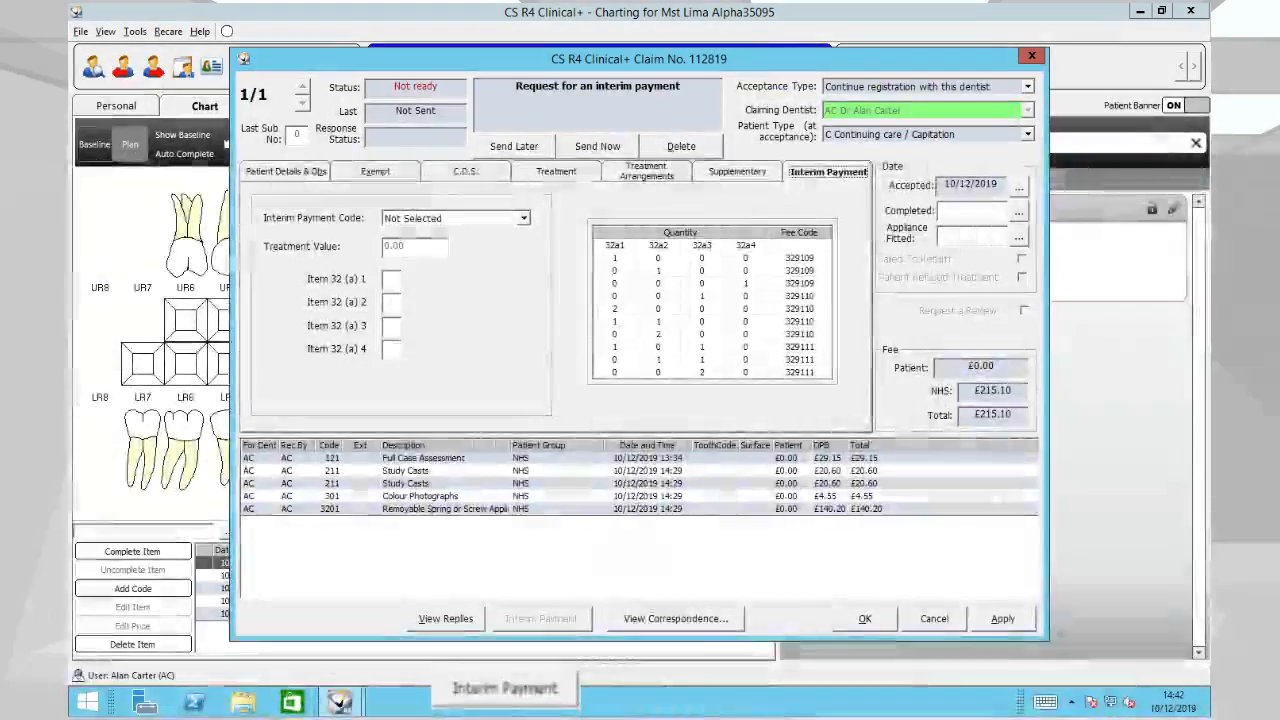